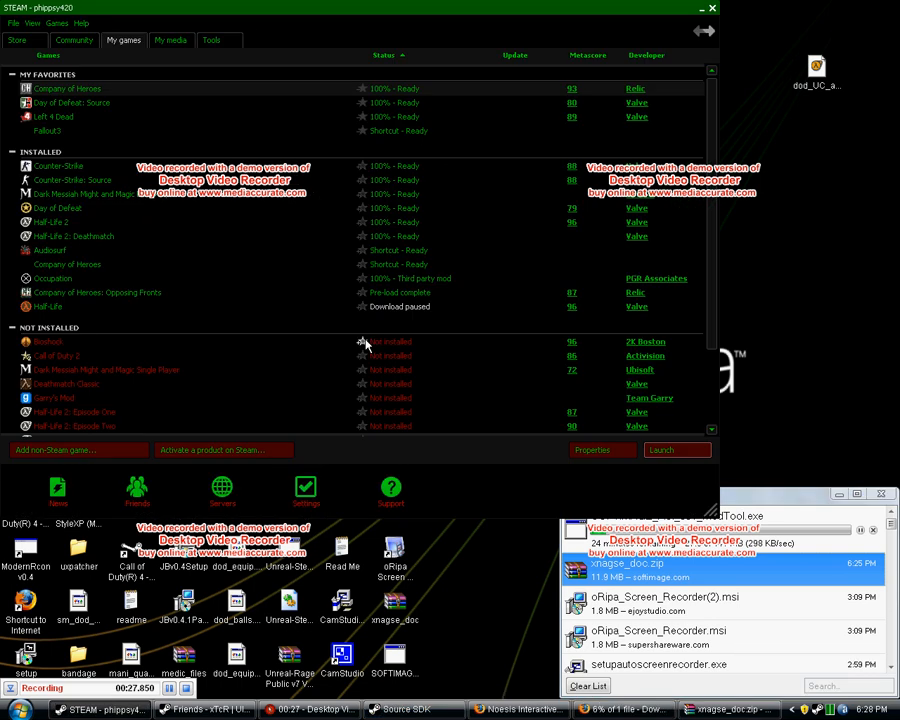
- Launch the Source SDK from Steam's Tools list
click(210, 40)
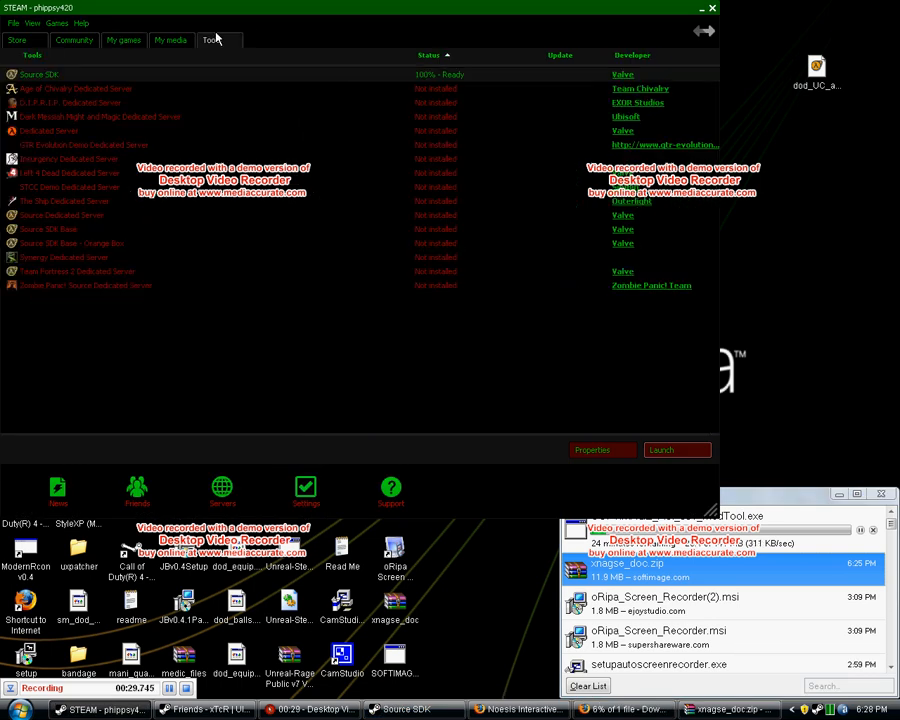
right_click(40, 74)
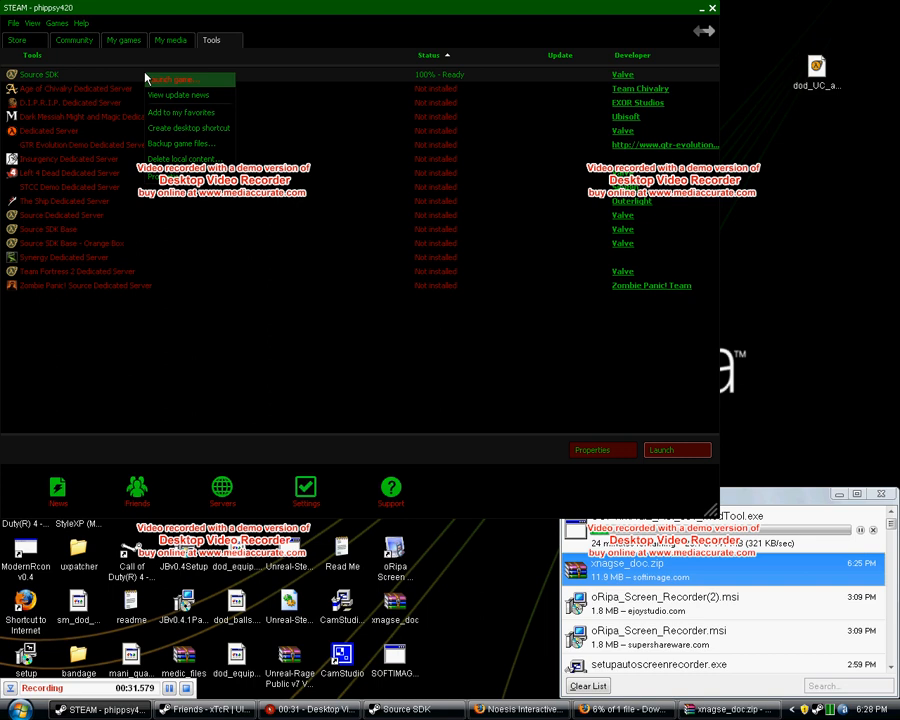
click(207, 412)
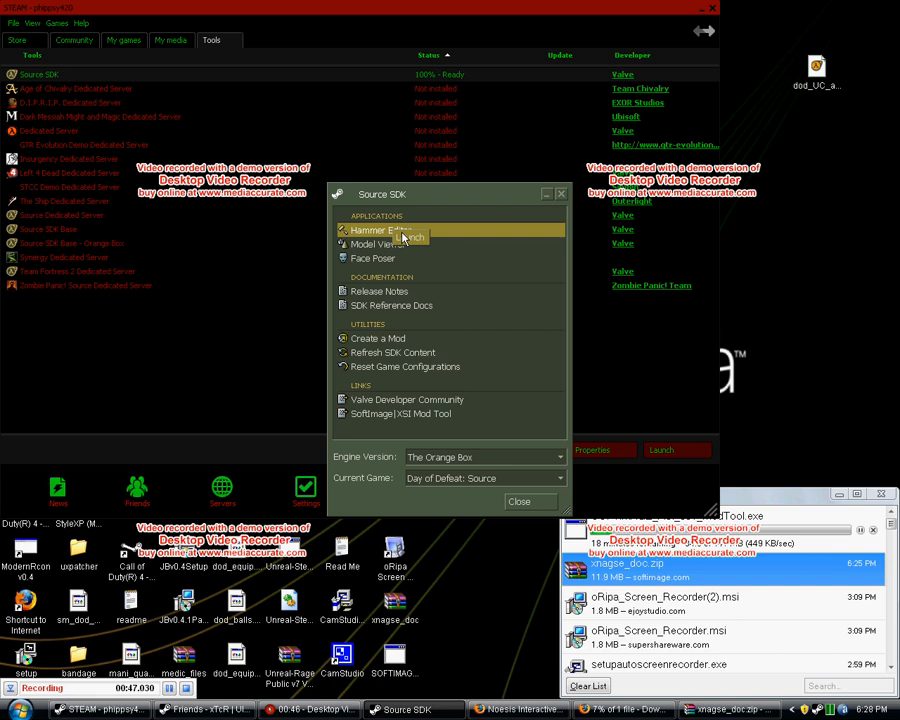
mouse_move(475, 273)
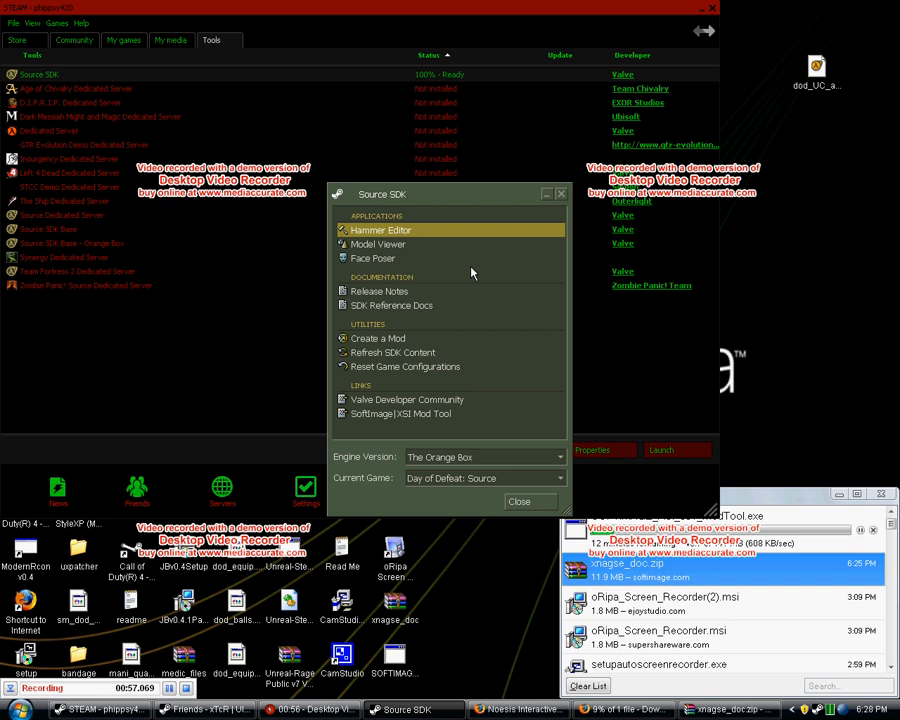
mouse_move(505, 398)
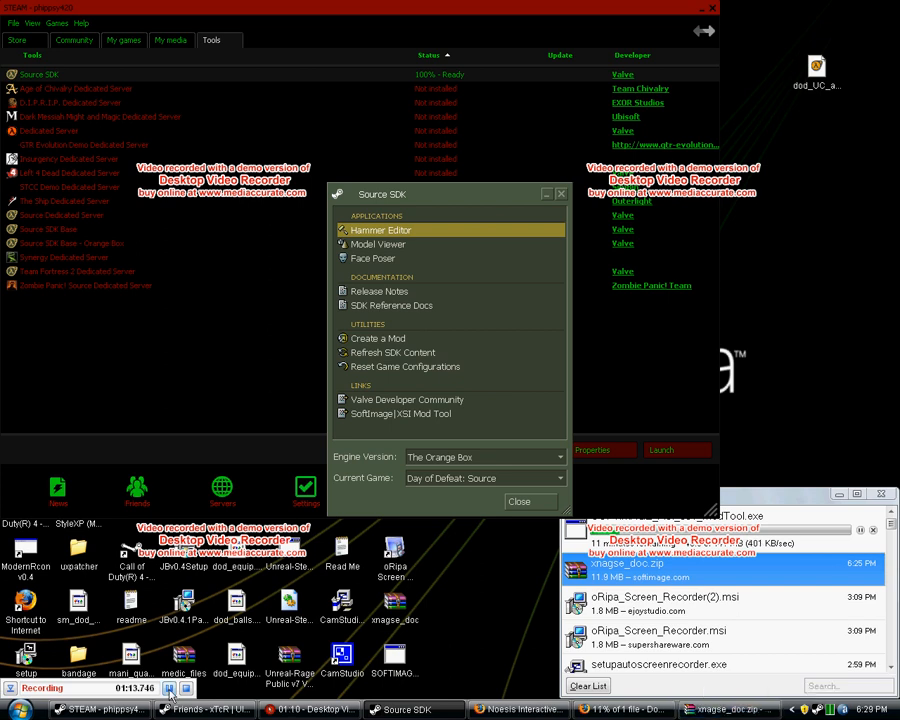
- Start Hammer Editor from the Source SDK launcher for Day of Defeat: Source
double_click(380, 230)
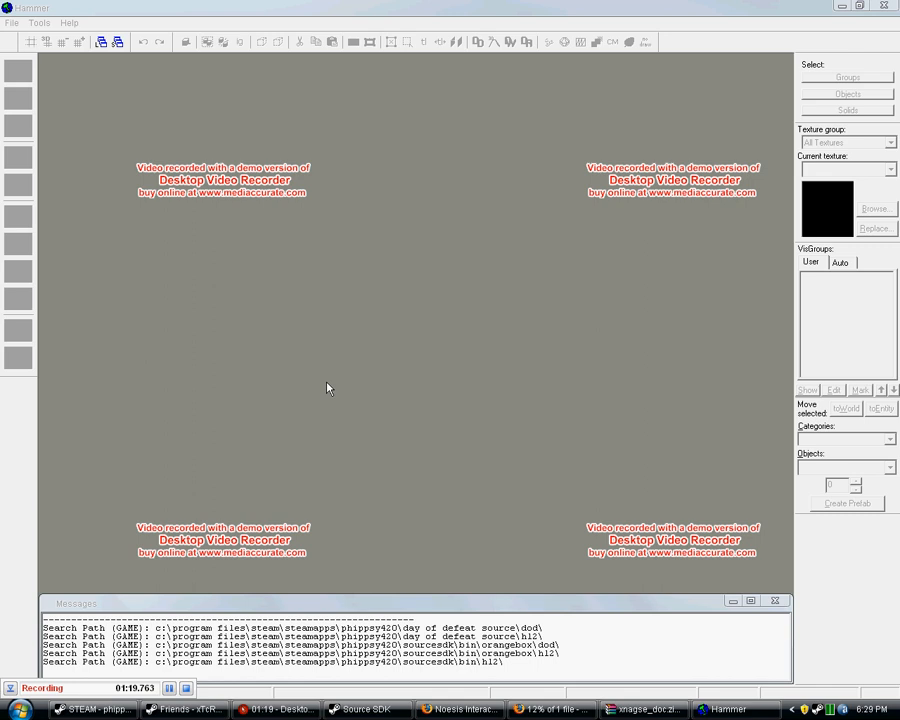
- Create a new map and filter the texture browser by 'dev'
click(12, 22)
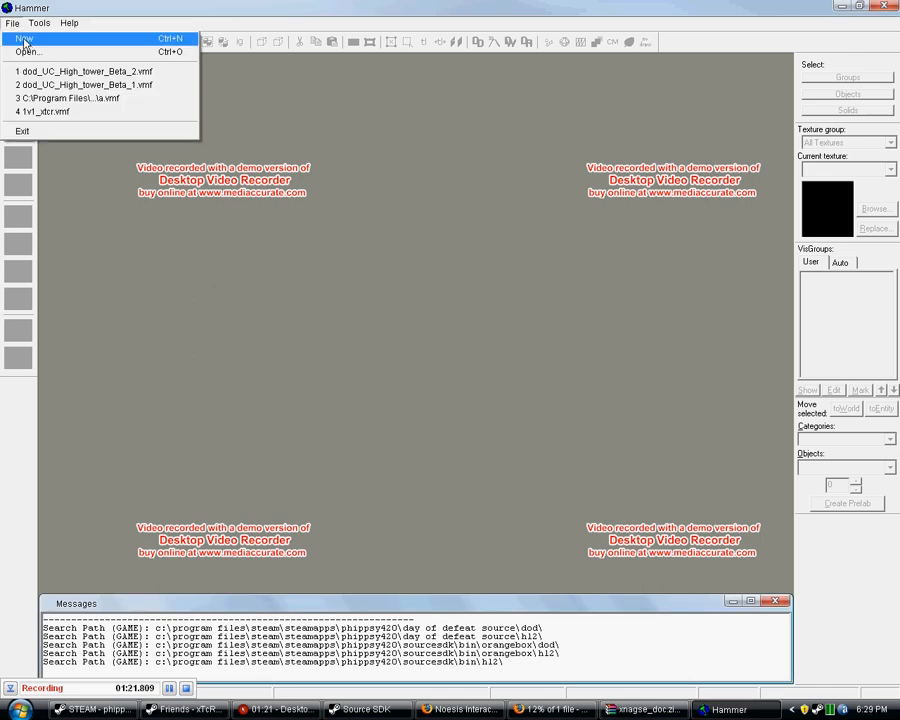
click(24, 38)
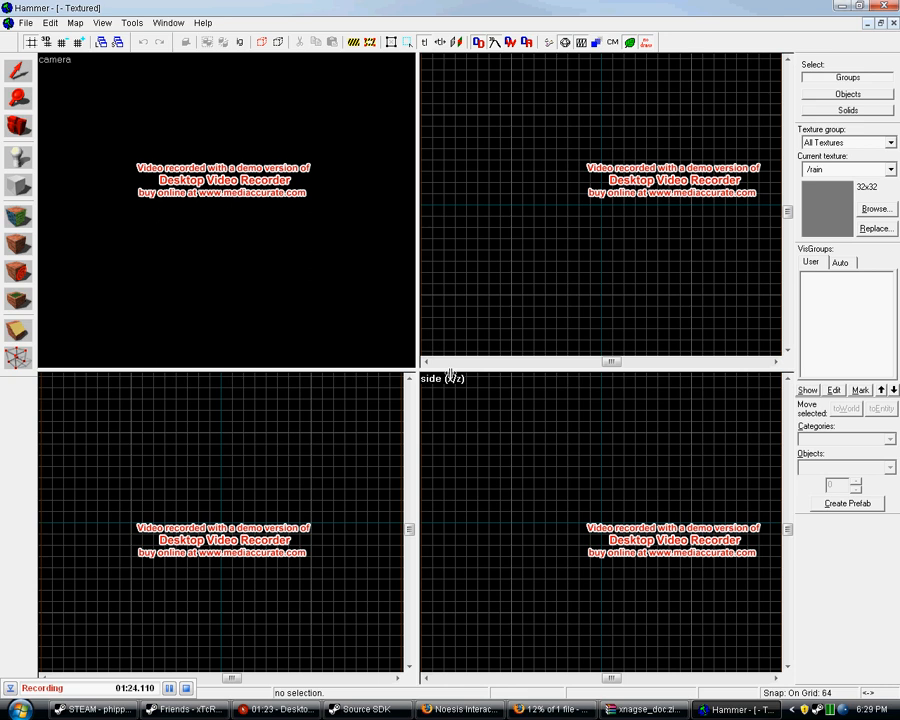
click(875, 208)
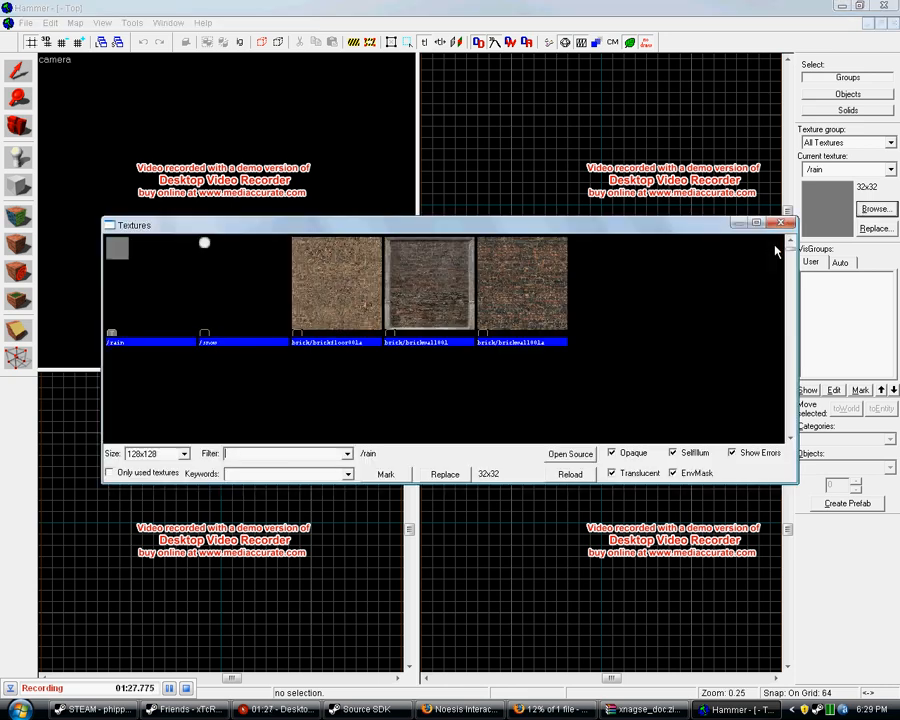
text(dev)
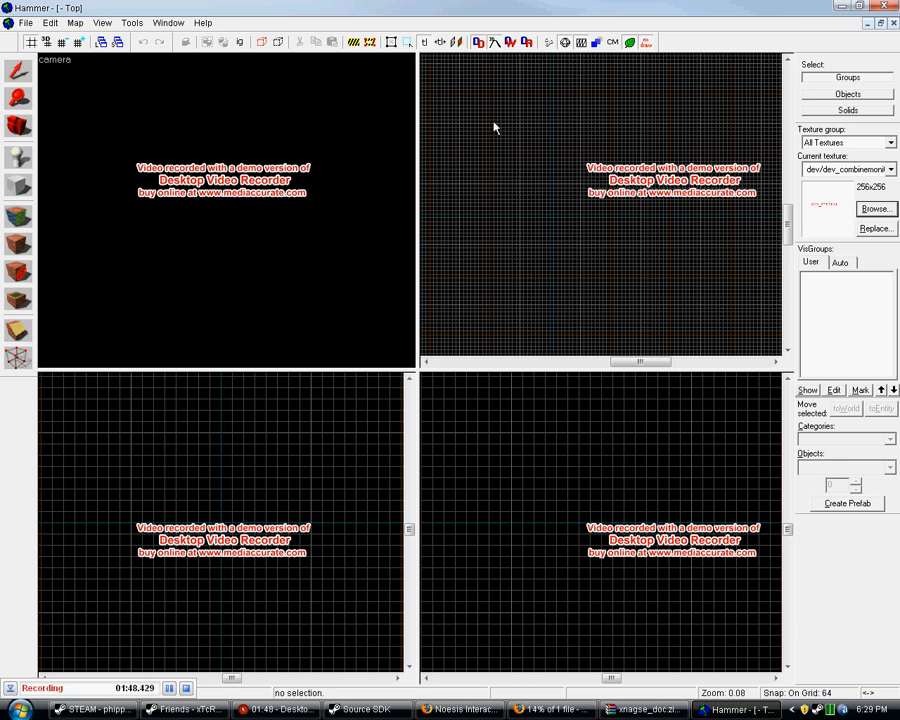
mouse_move(655, 265)
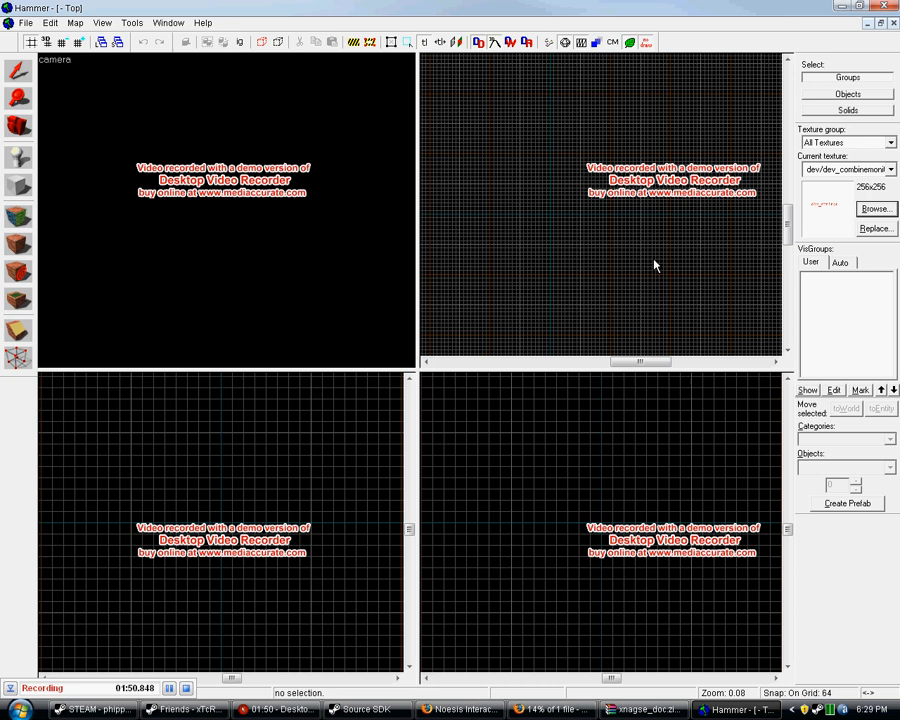
mouse_move(640, 248)
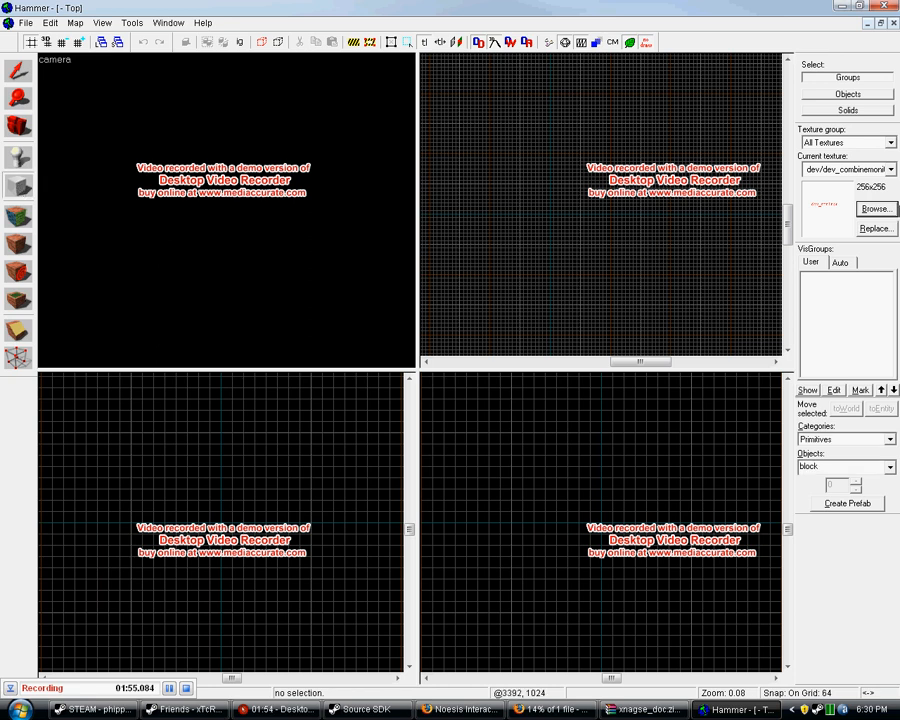
- Draw the first block brush of the room with a dev texture
click(875, 209)
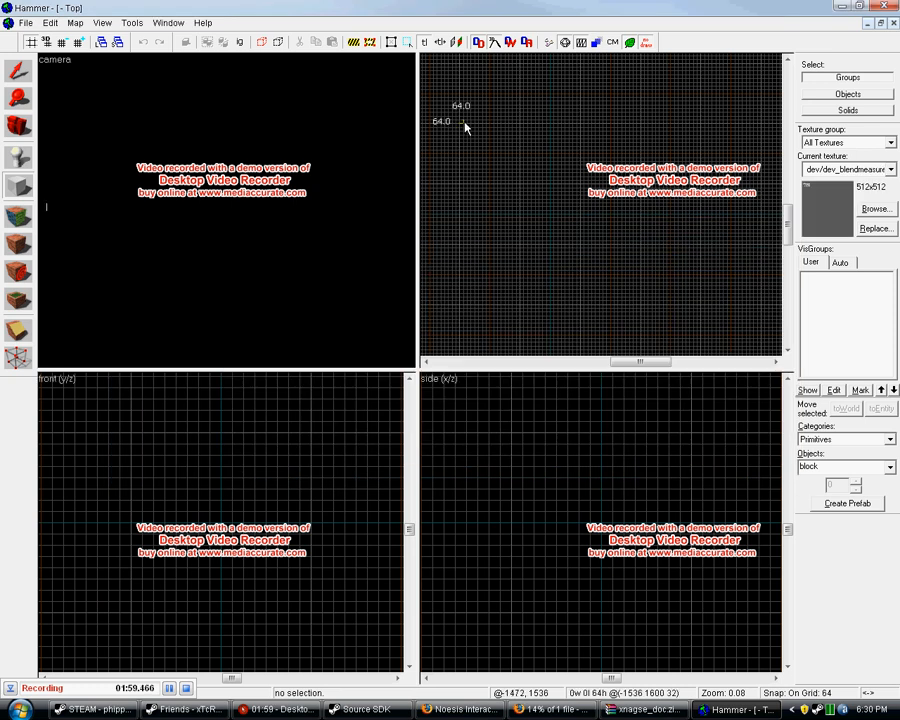
drag(465, 125, 588, 250)
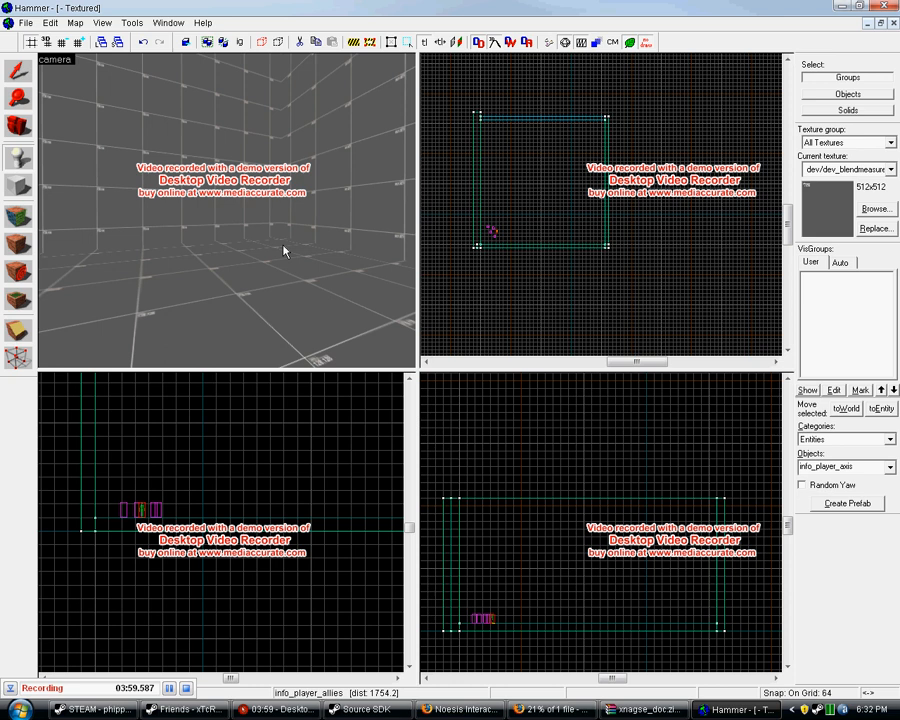
- Place the info_player_axis spawn point inside the room
click(305, 250)
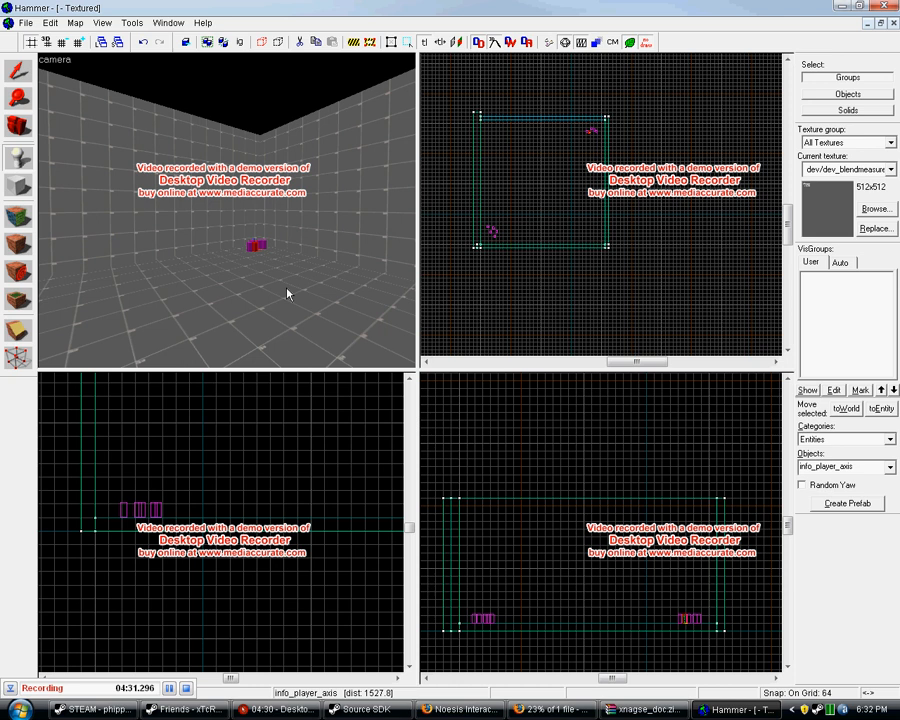
mouse_move(270, 326)
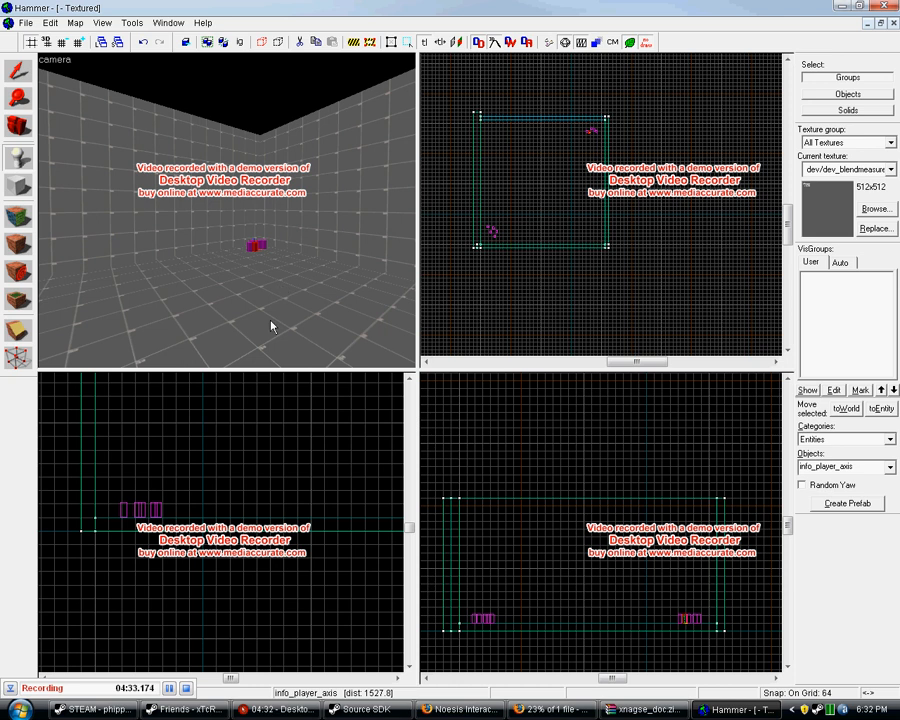